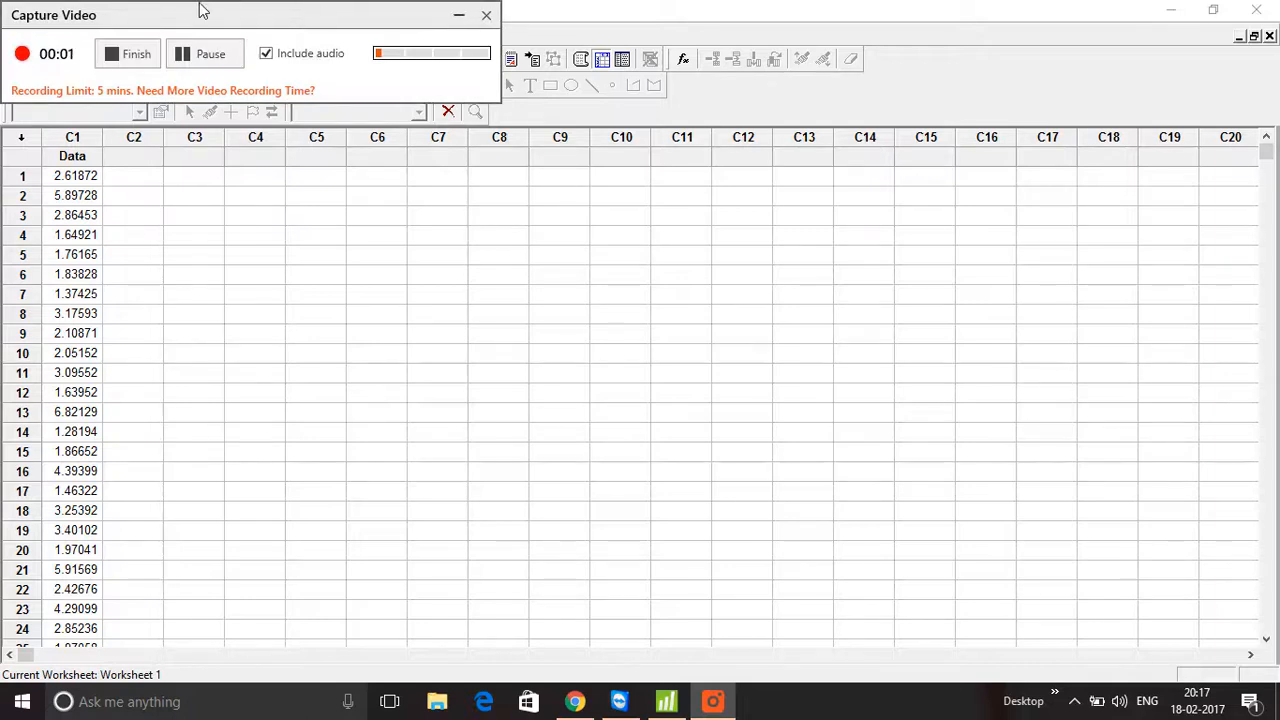
Step: Run a normality test on C1 Data, giving a probability plot with AD 4.501, p < 0.005
drag(200, 14, 276, 48)
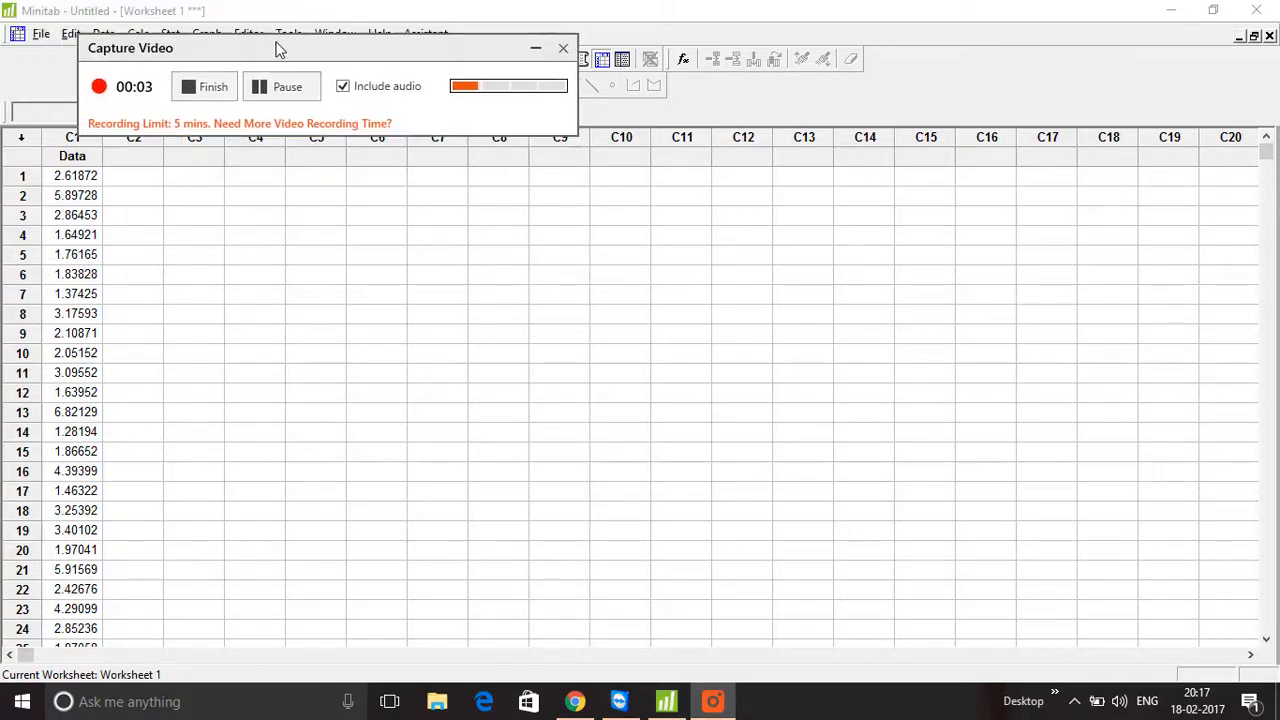
drag(280, 48, 724, 192)
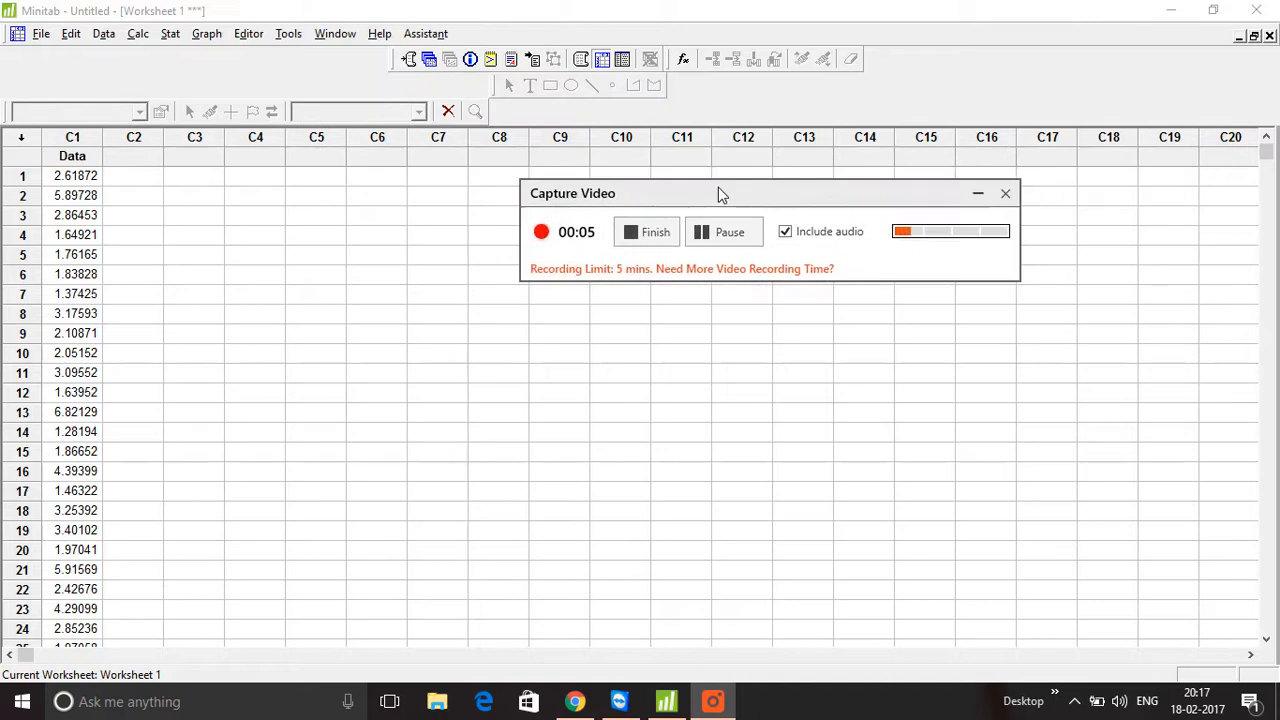
drag(720, 192, 940, 168)
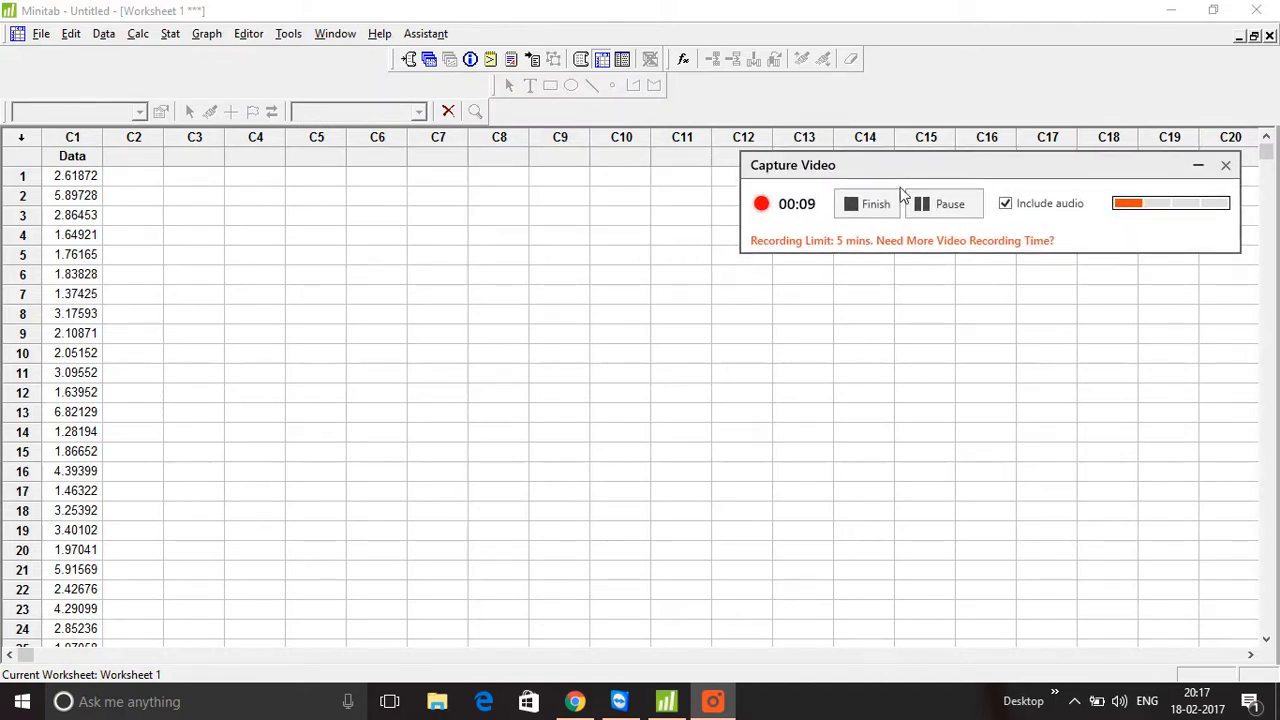
mouse_move(348, 380)
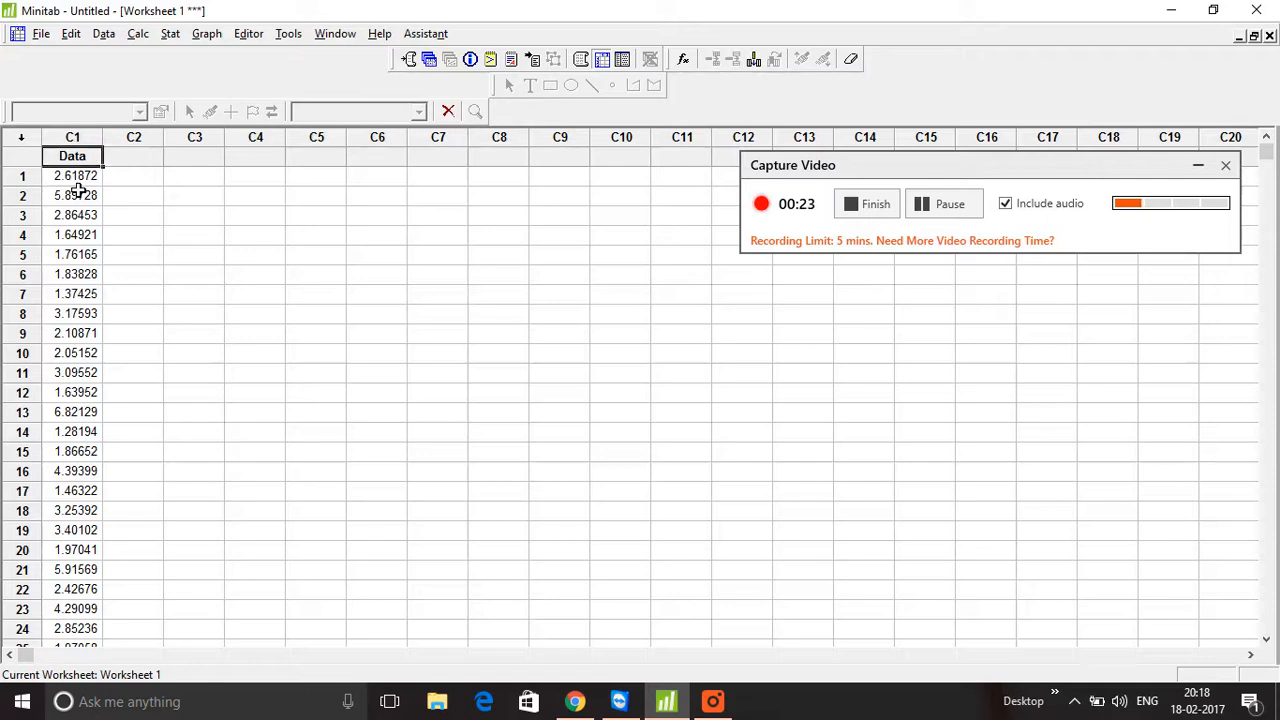
scroll(down, 3)
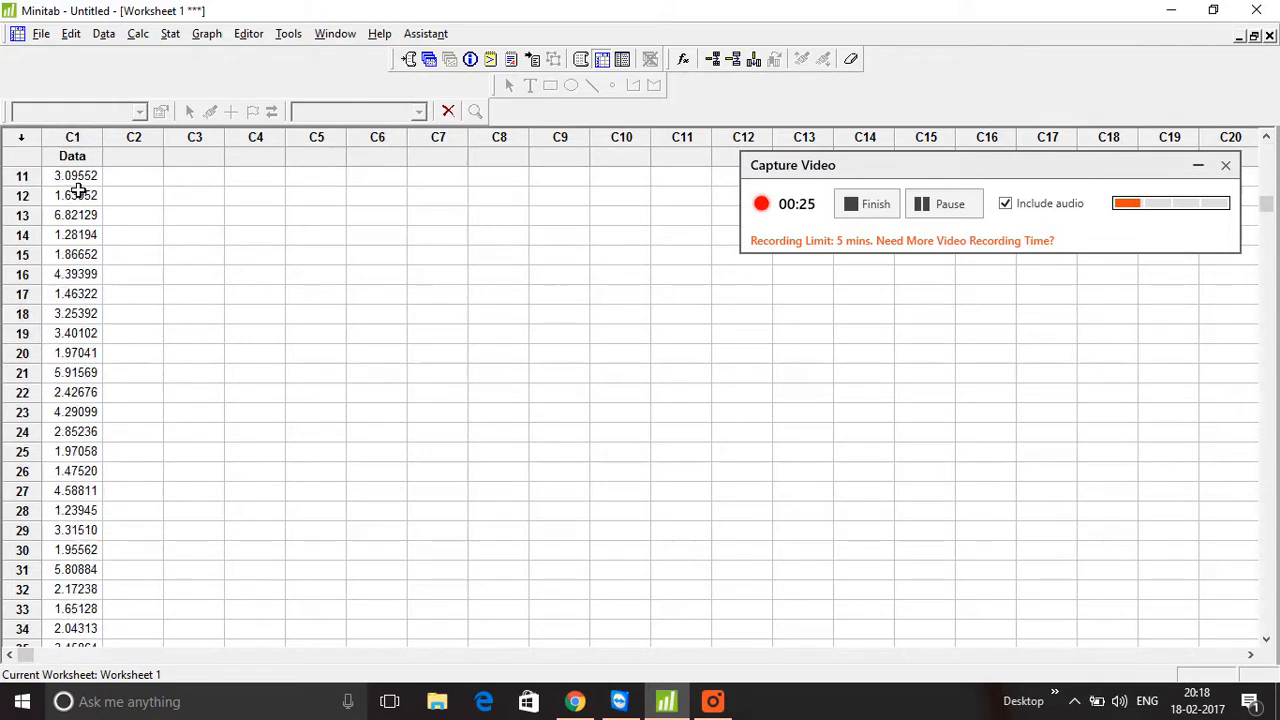
scroll(down, 3)
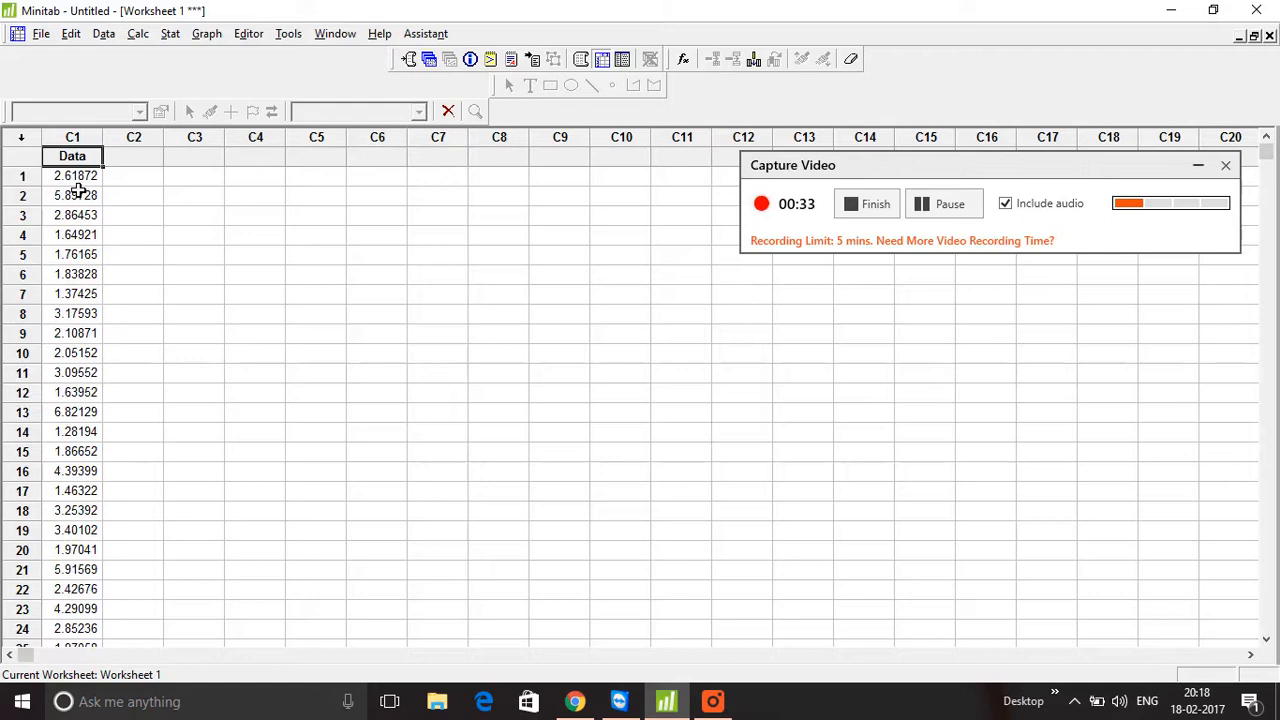
click(172, 32)
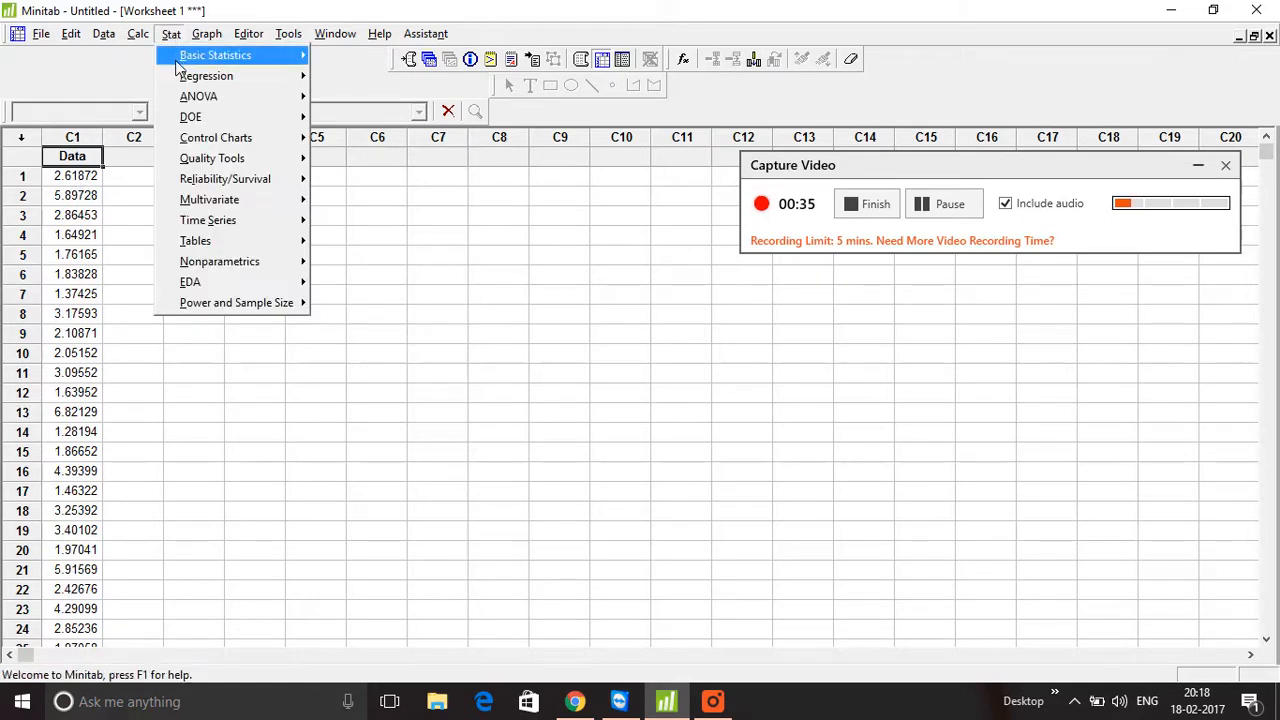
mouse_move(364, 376)
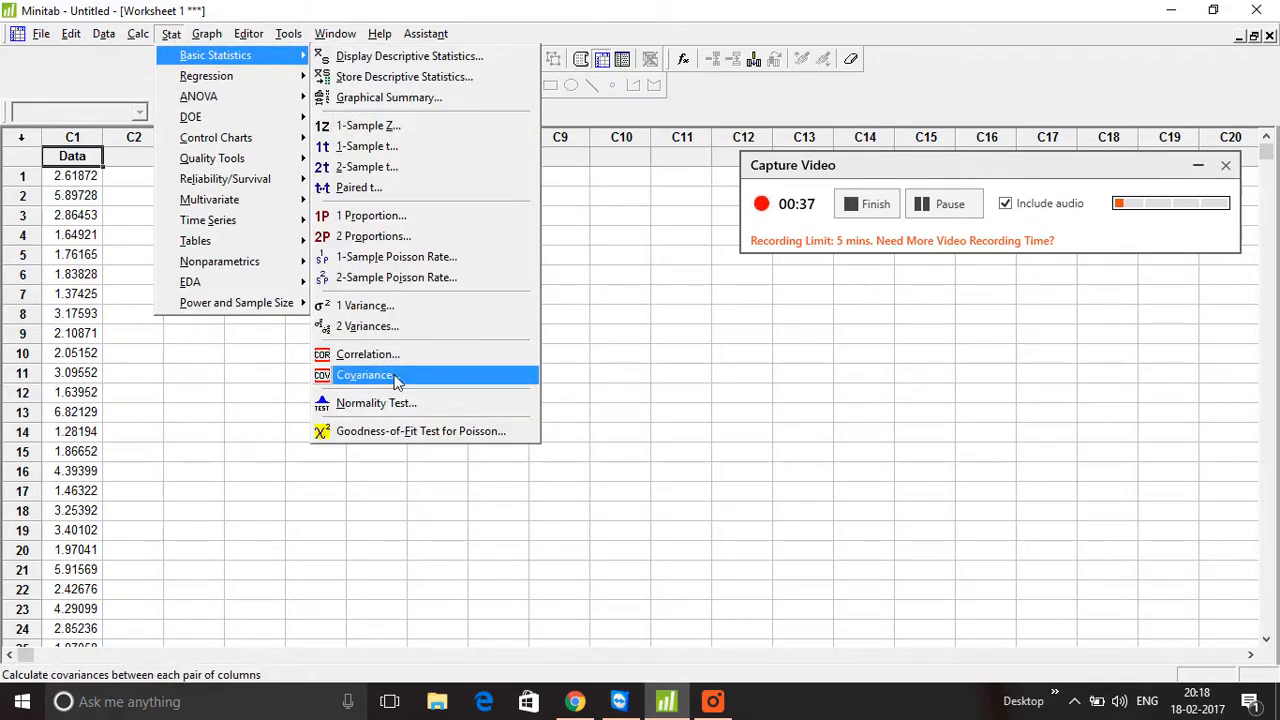
click(374, 404)
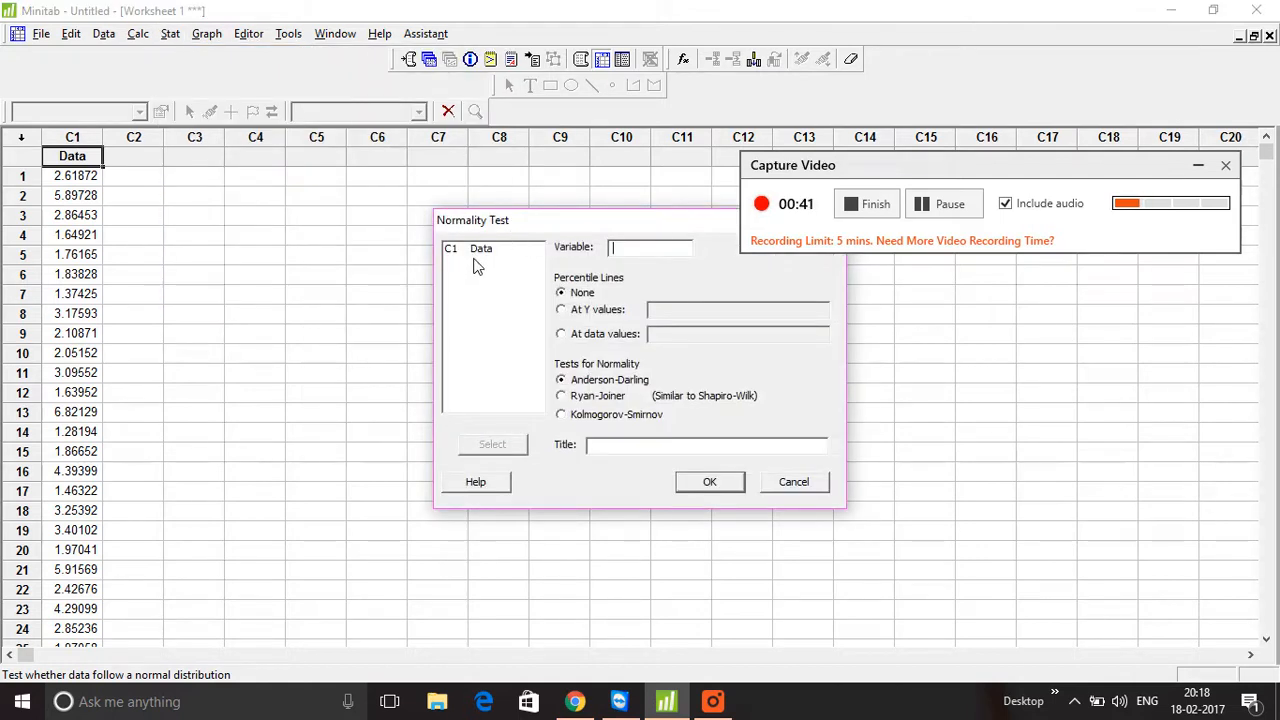
double_click(480, 248)
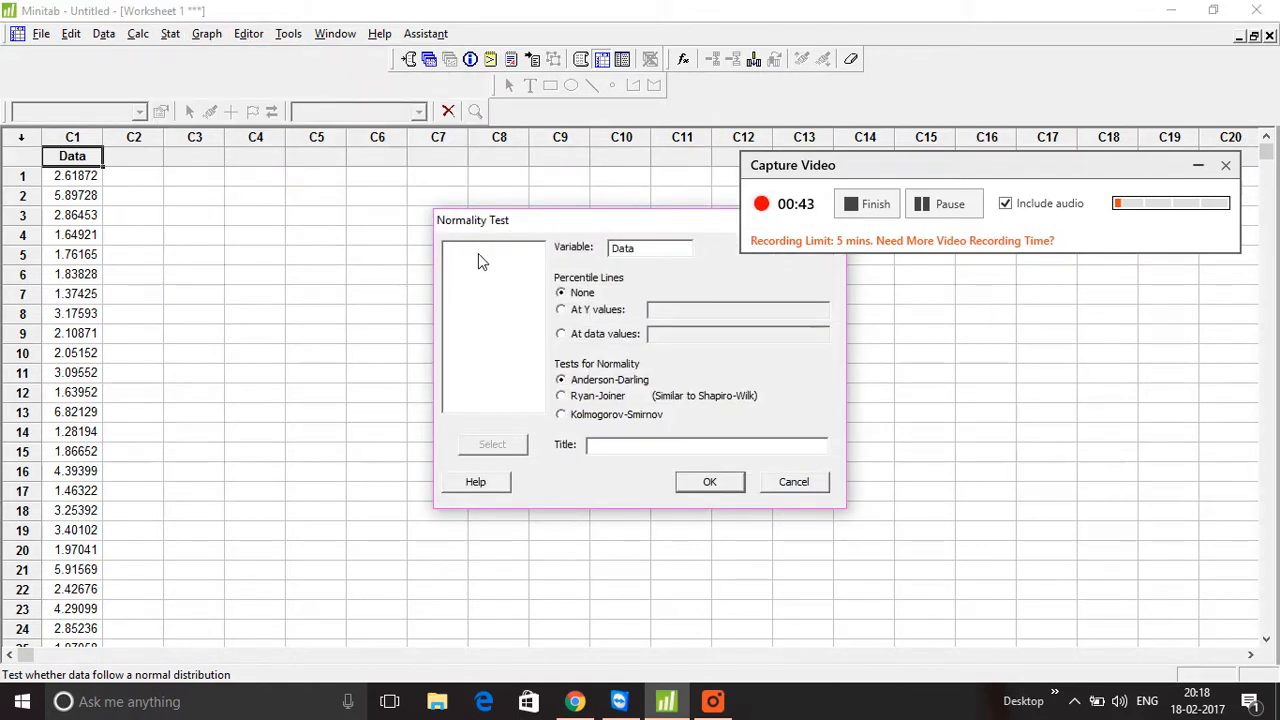
click(710, 482)
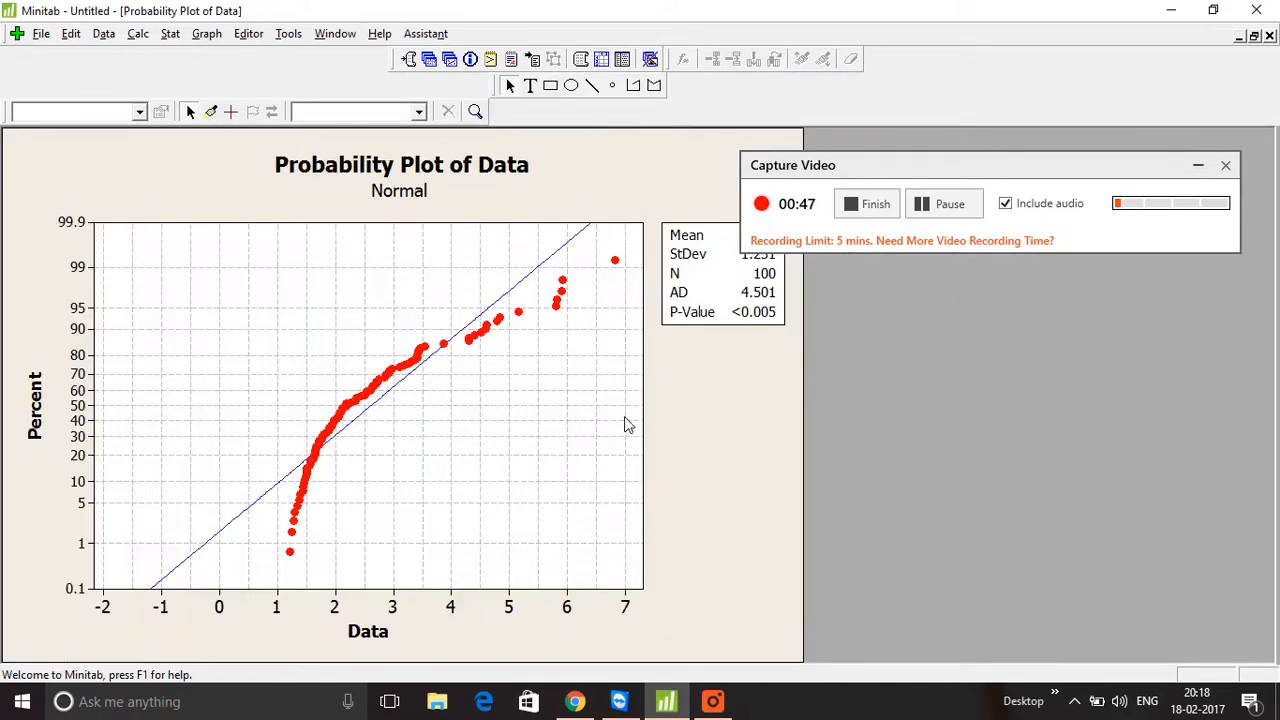
mouse_move(752, 332)
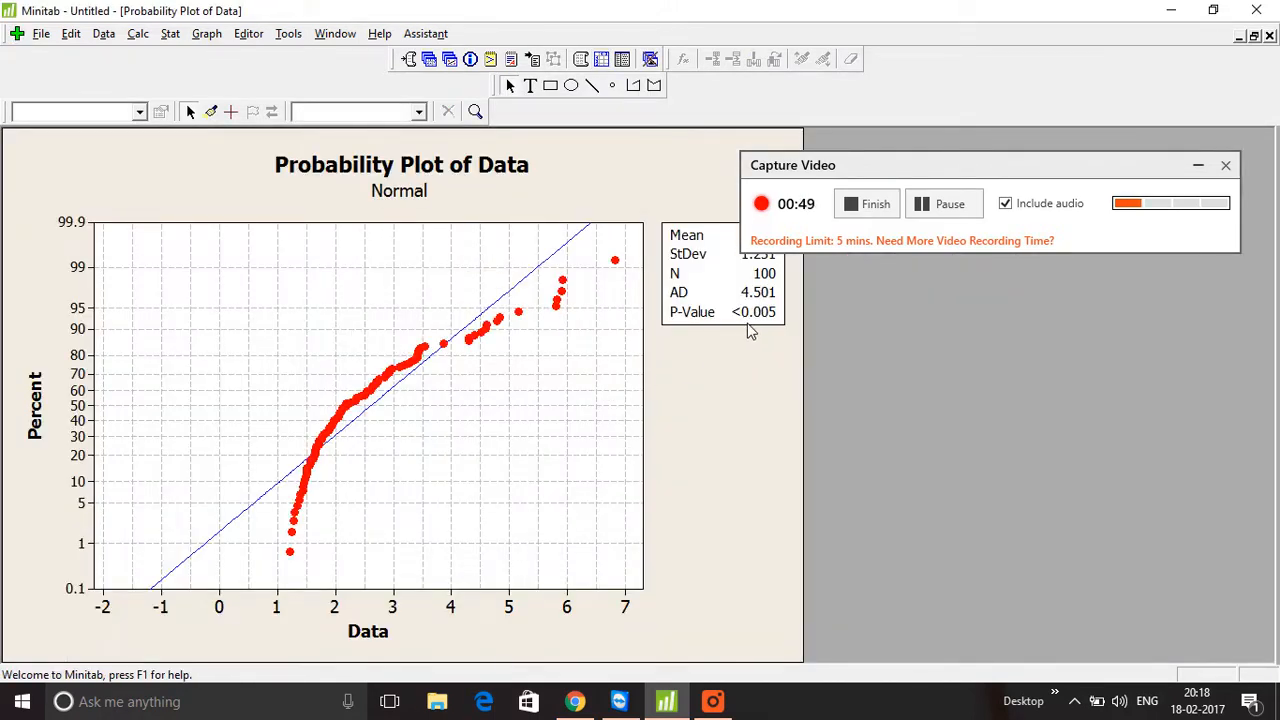
mouse_move(758, 326)
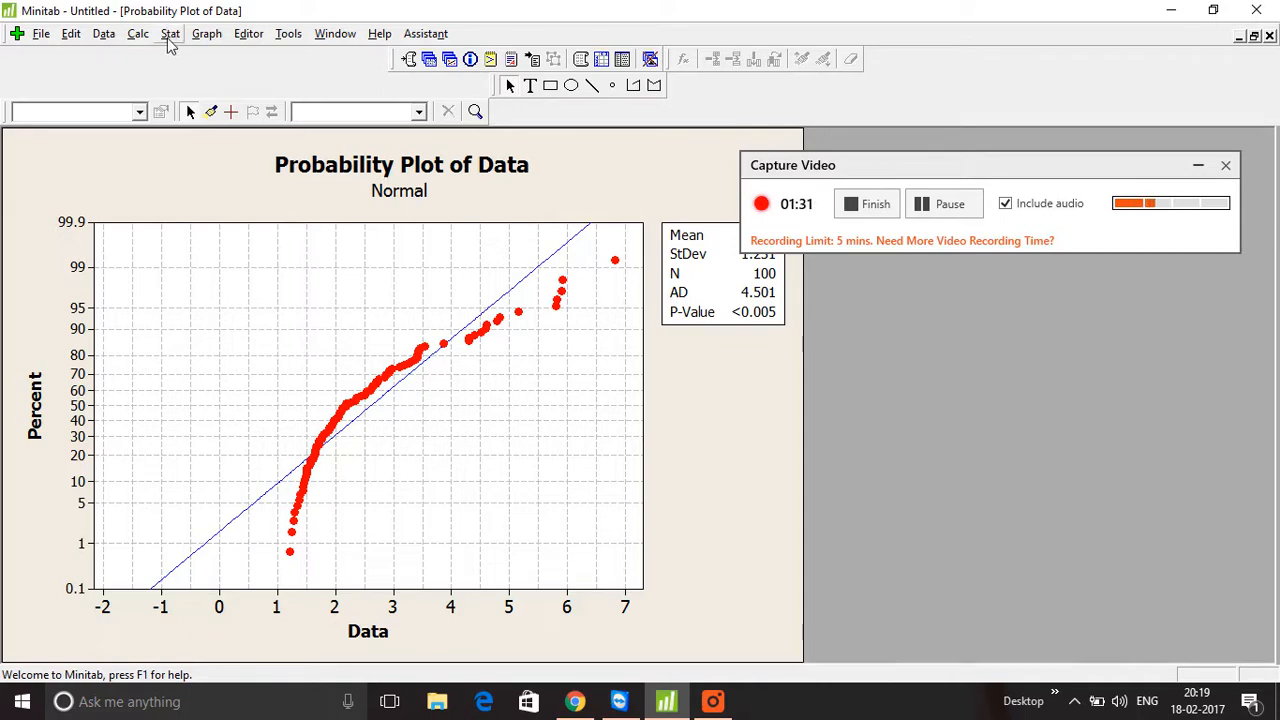
Step: Run Individual Distribution Identification from Quality Tools on Data with subgroup size 1
click(170, 32)
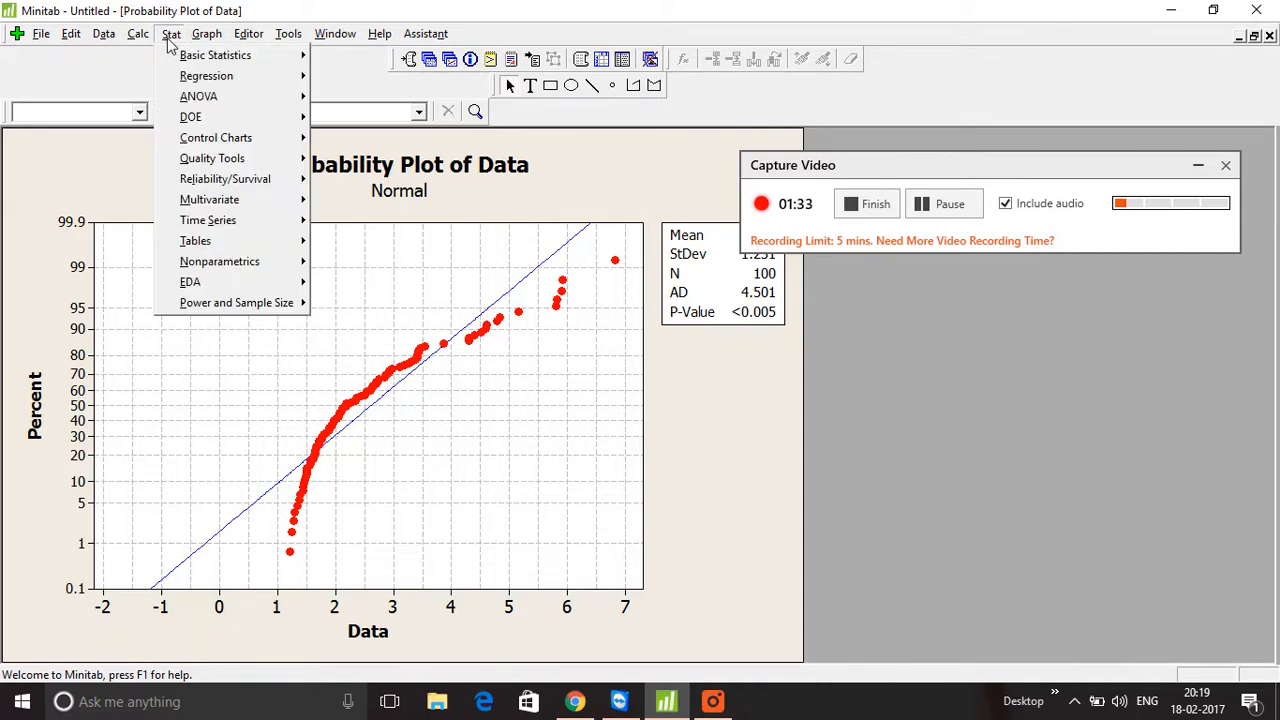
click(212, 158)
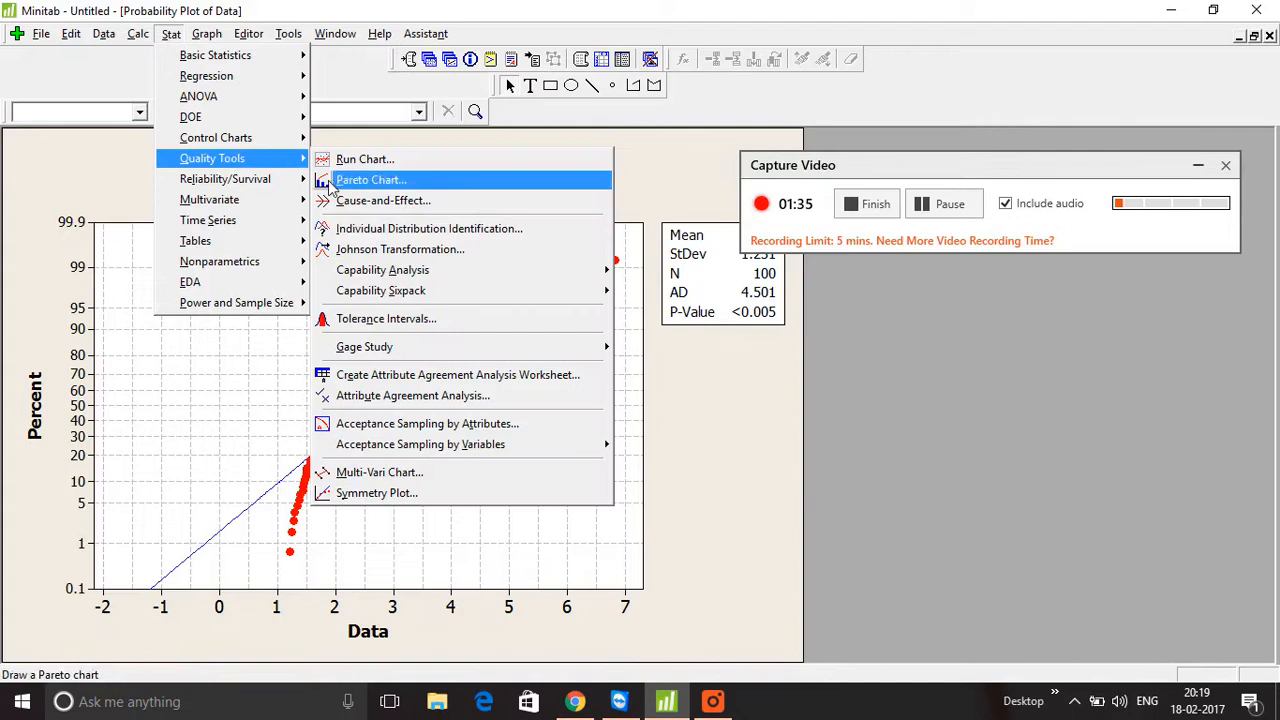
mouse_move(398, 232)
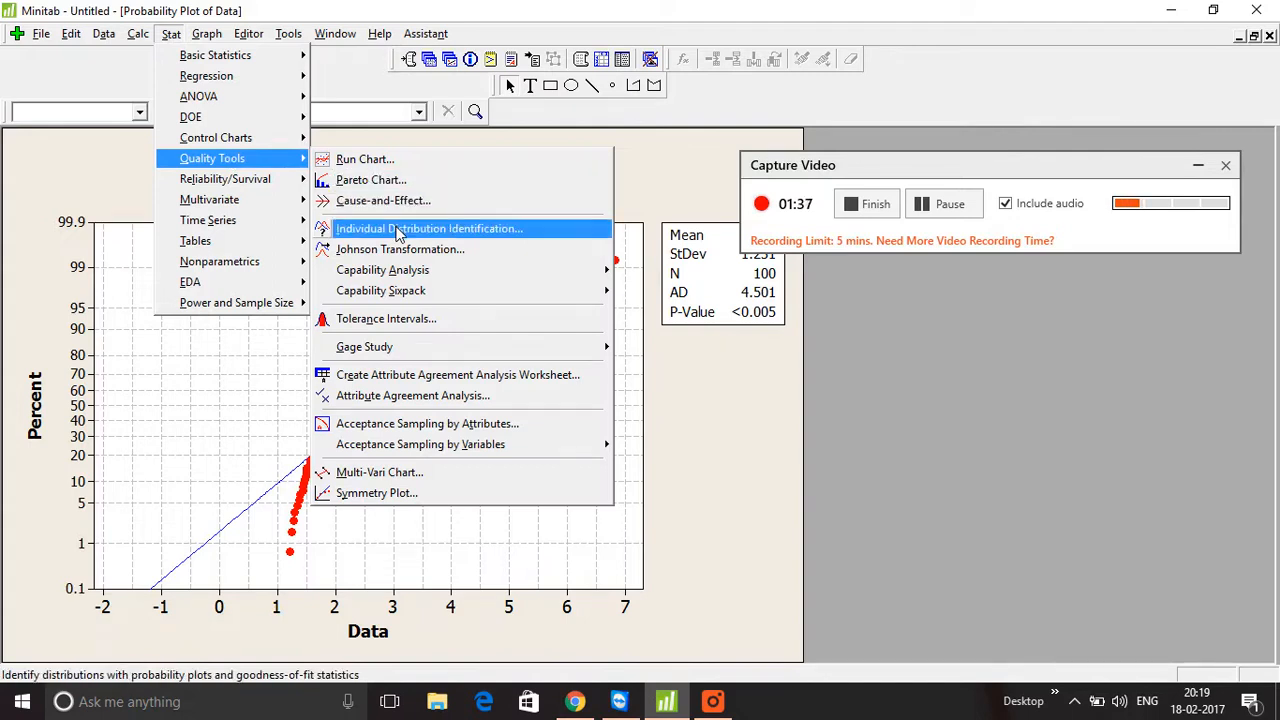
click(428, 228)
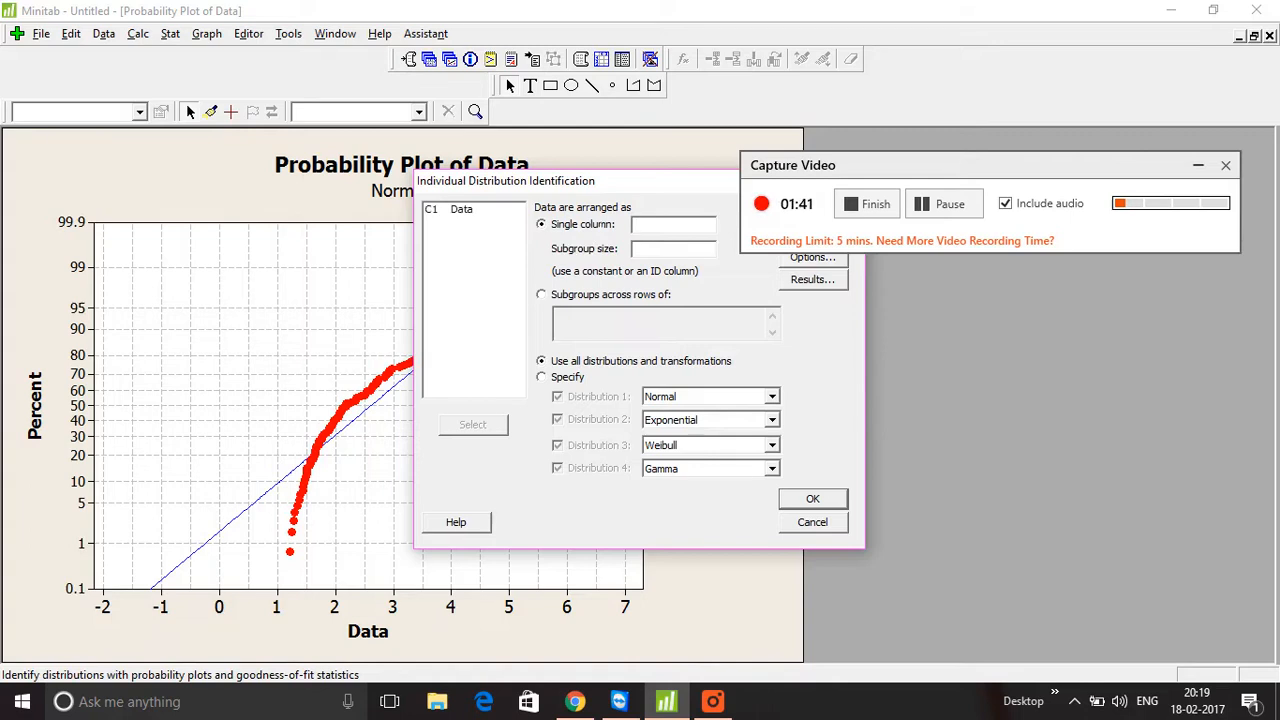
double_click(460, 208)
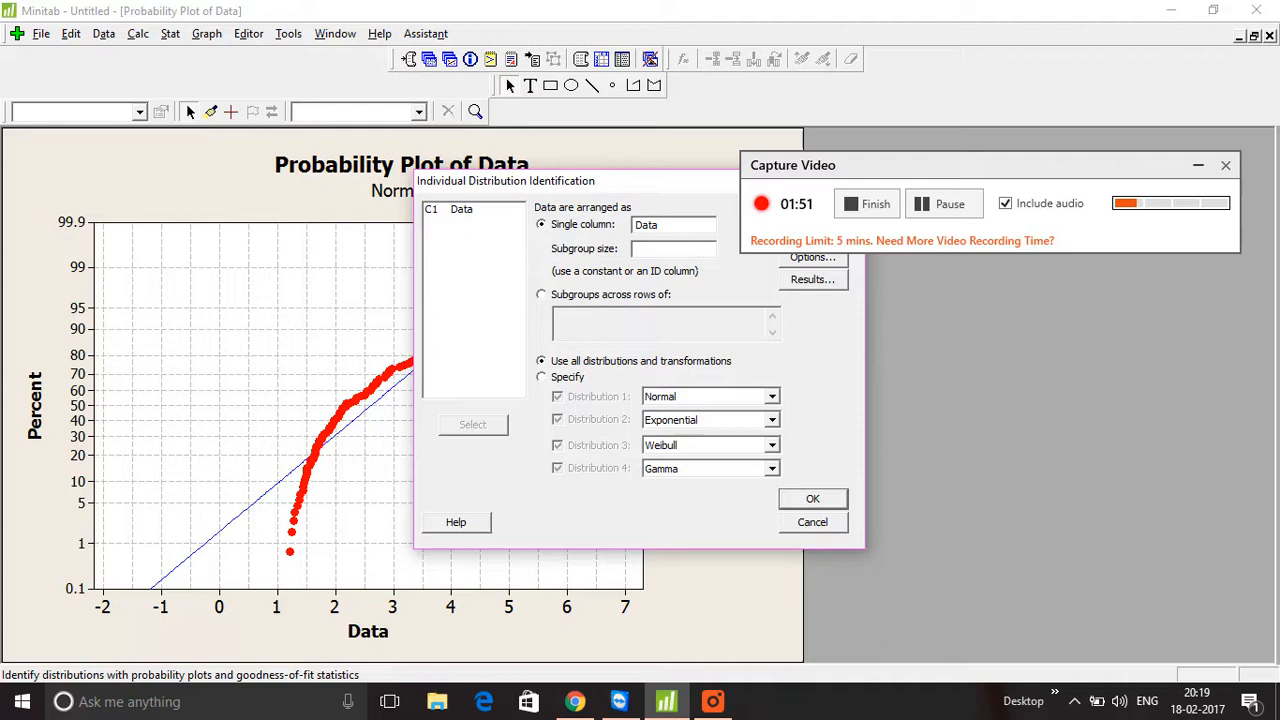
text(1)
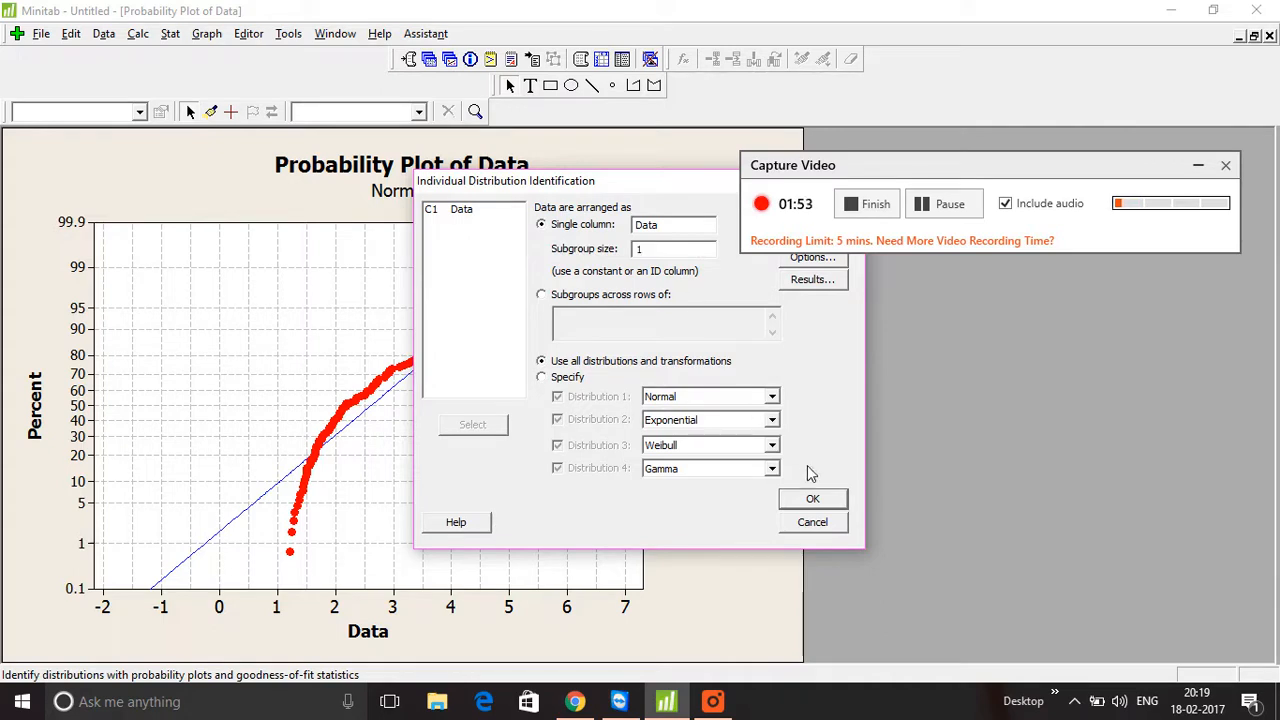
click(812, 498)
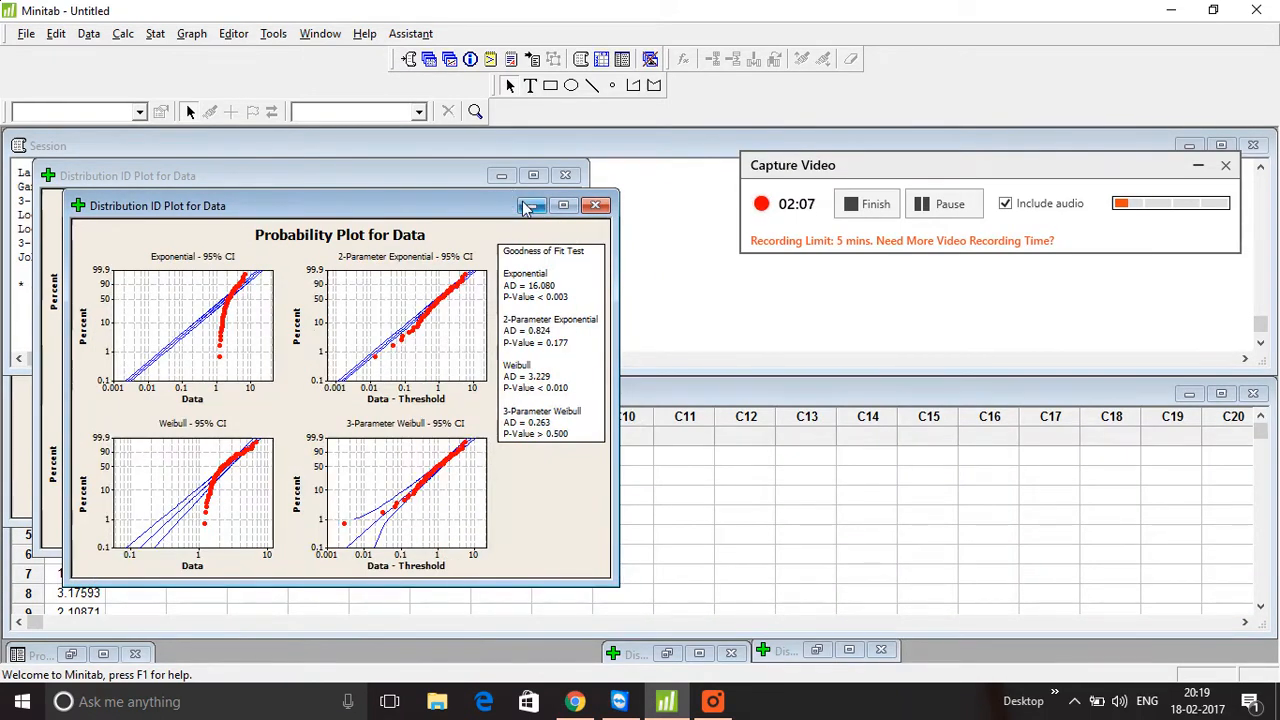
Step: Minimize the Distribution ID plot and maximize the Session window to show the fit table
click(594, 204)
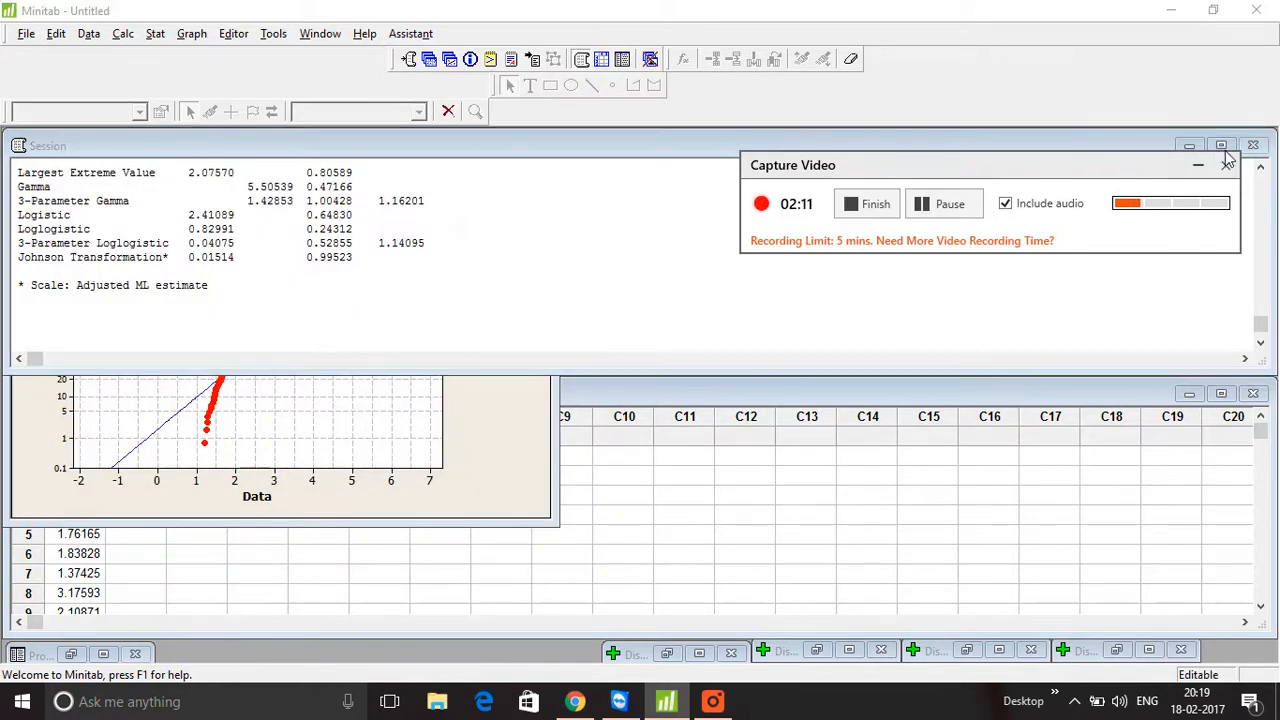
click(1222, 146)
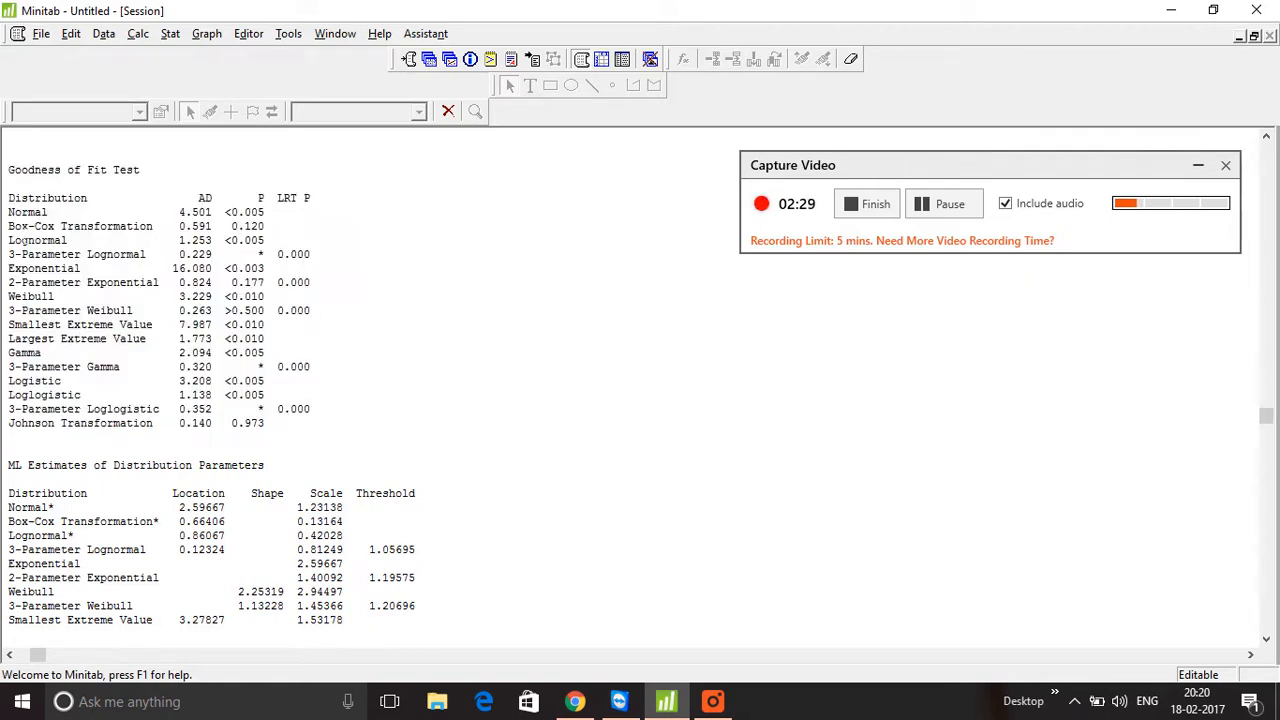
Step: Type 'Select' beside the 2-Parameter Exponential and 3-Parameter Weibull rows
click(80, 224)
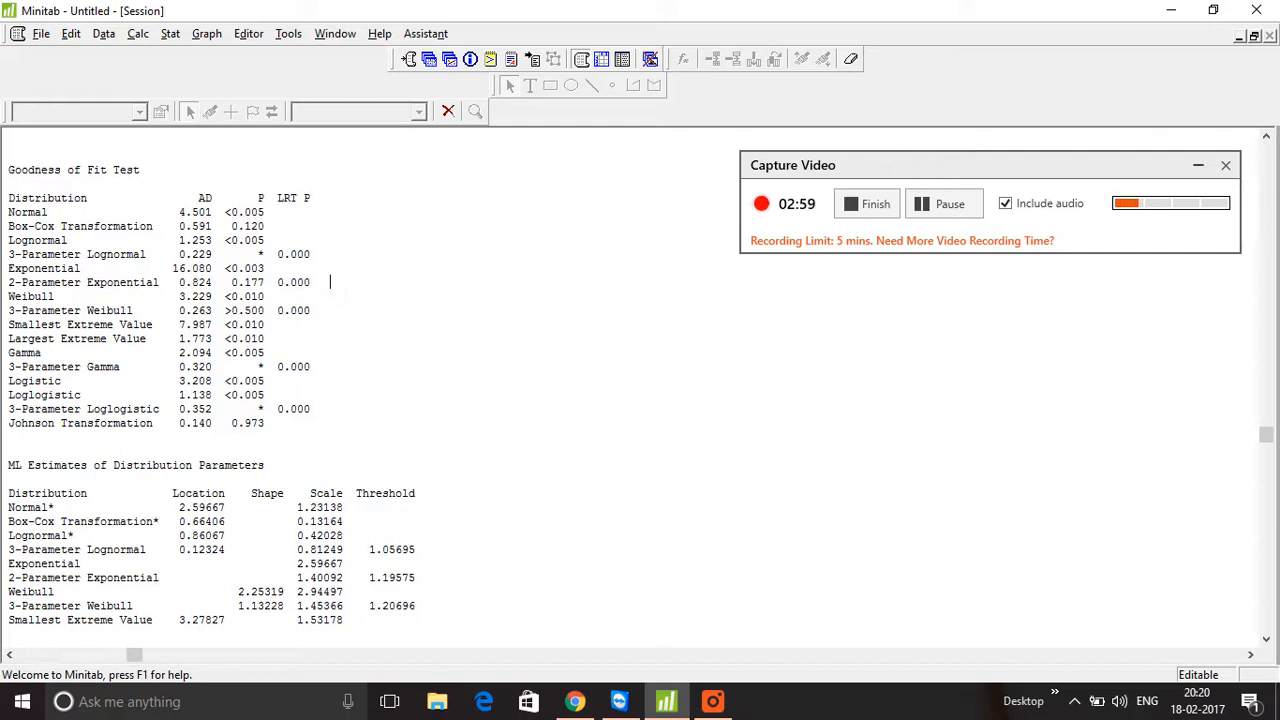
text(Select)
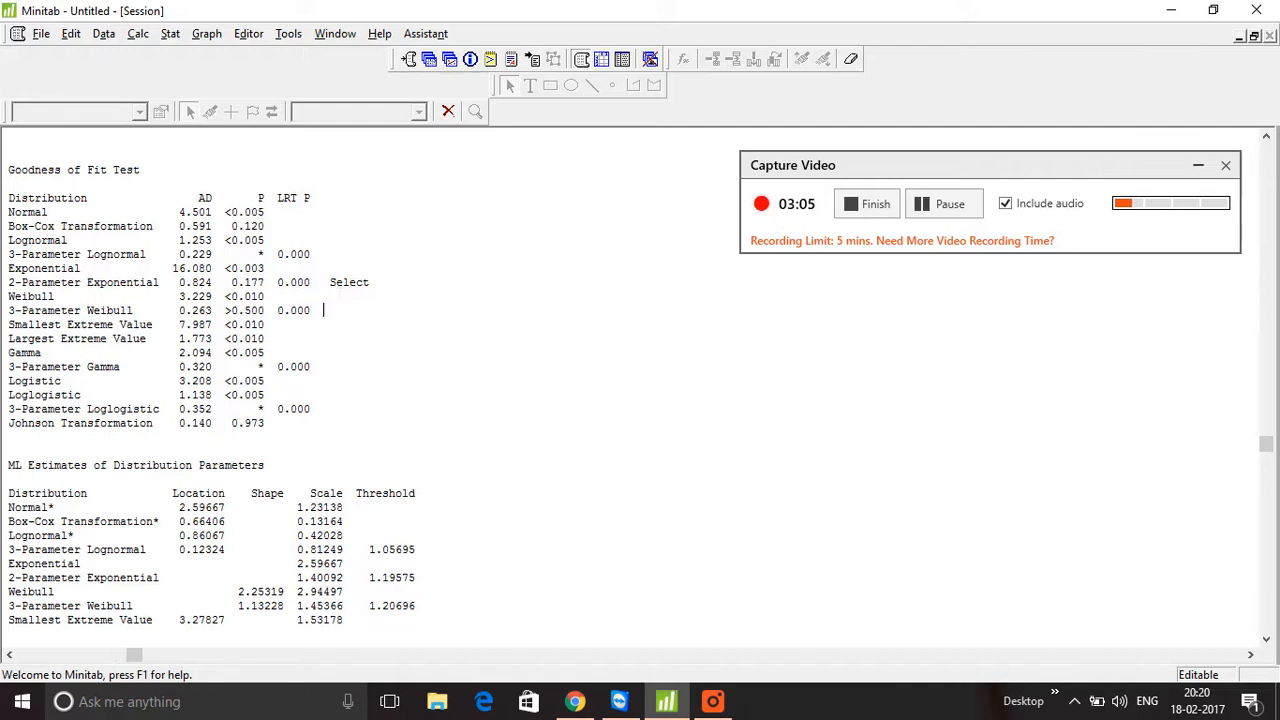
text(Select)
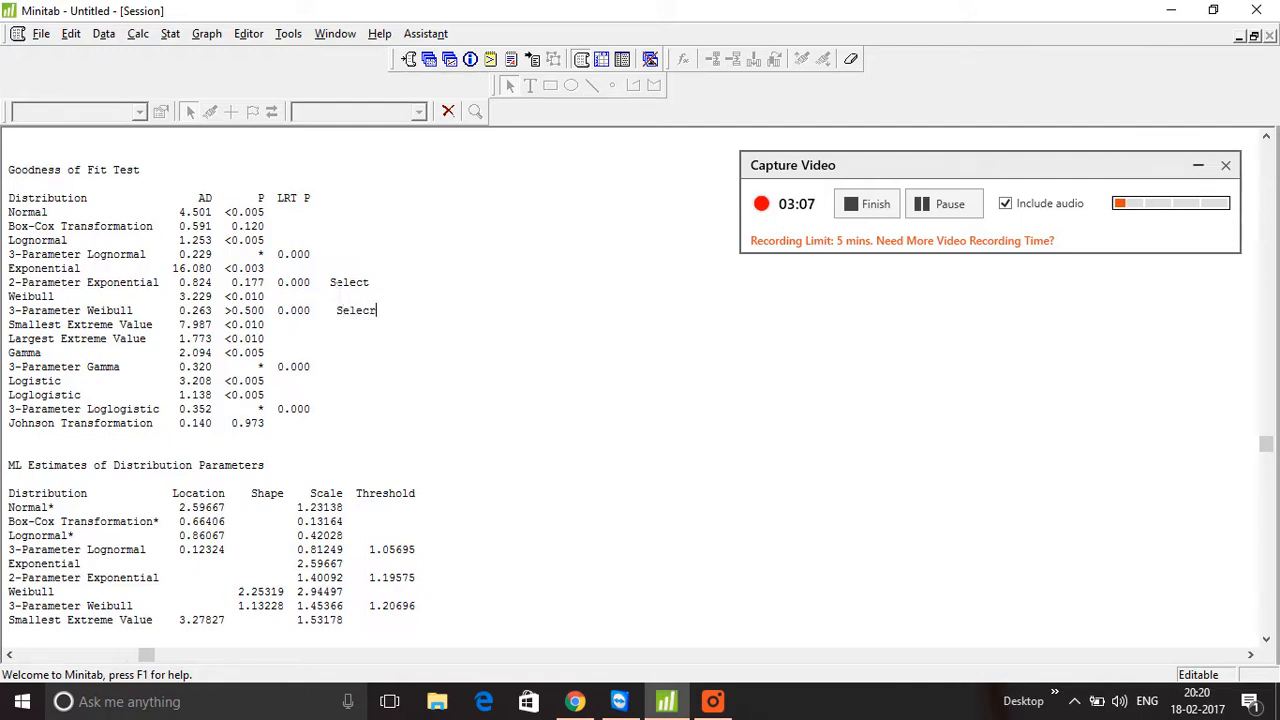